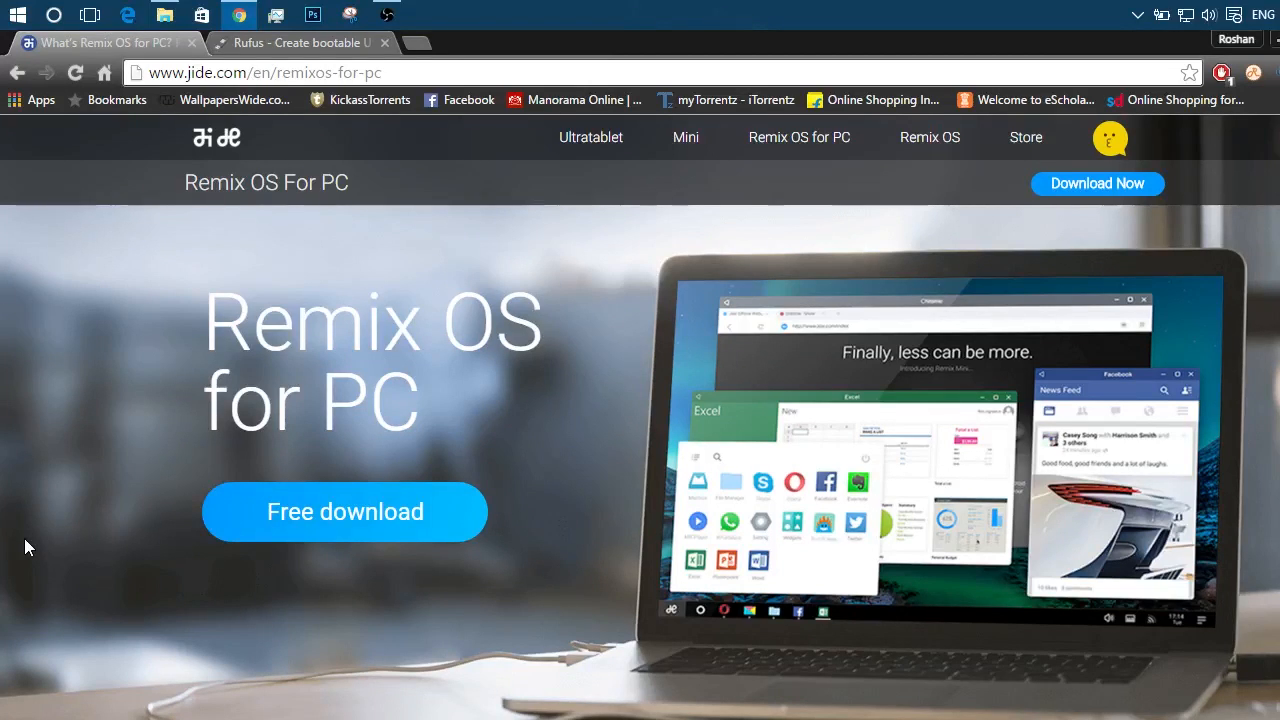
mouse_move(116, 512)
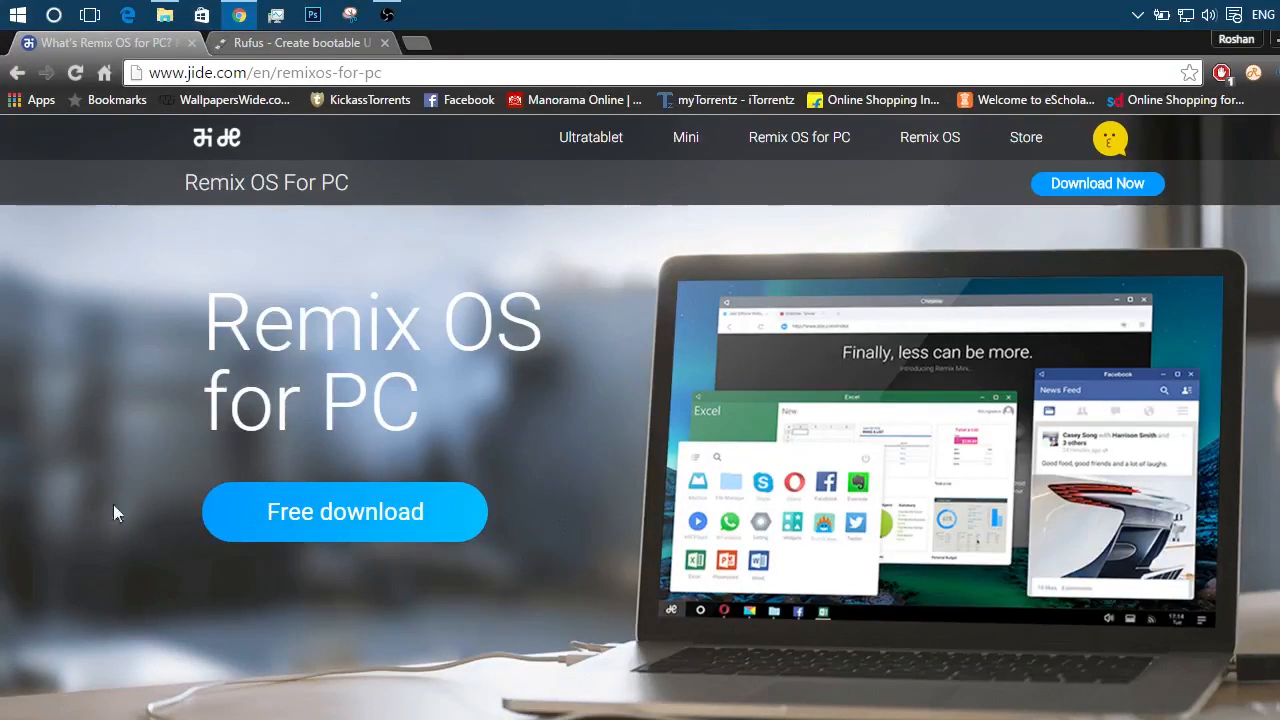
mouse_move(28, 548)
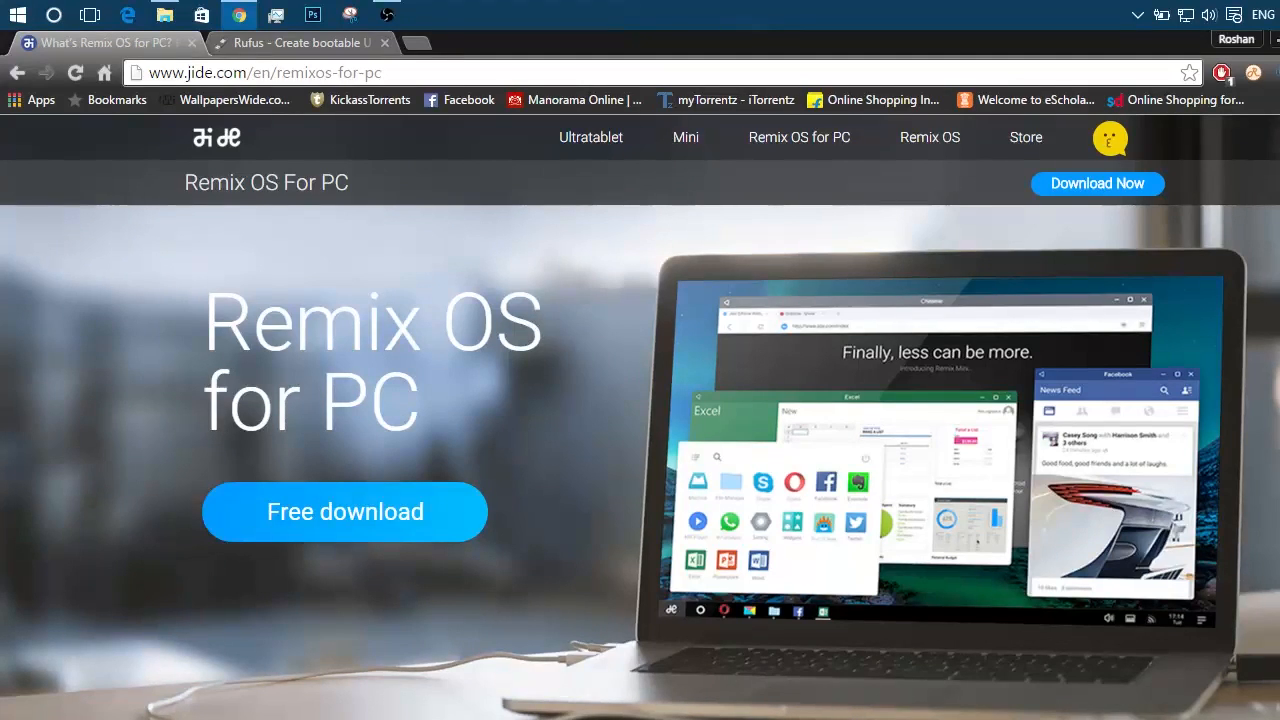
- Jump to the download section listing the Remix OS for PC Legacy package (692.15 MB)
scroll("down", 3)
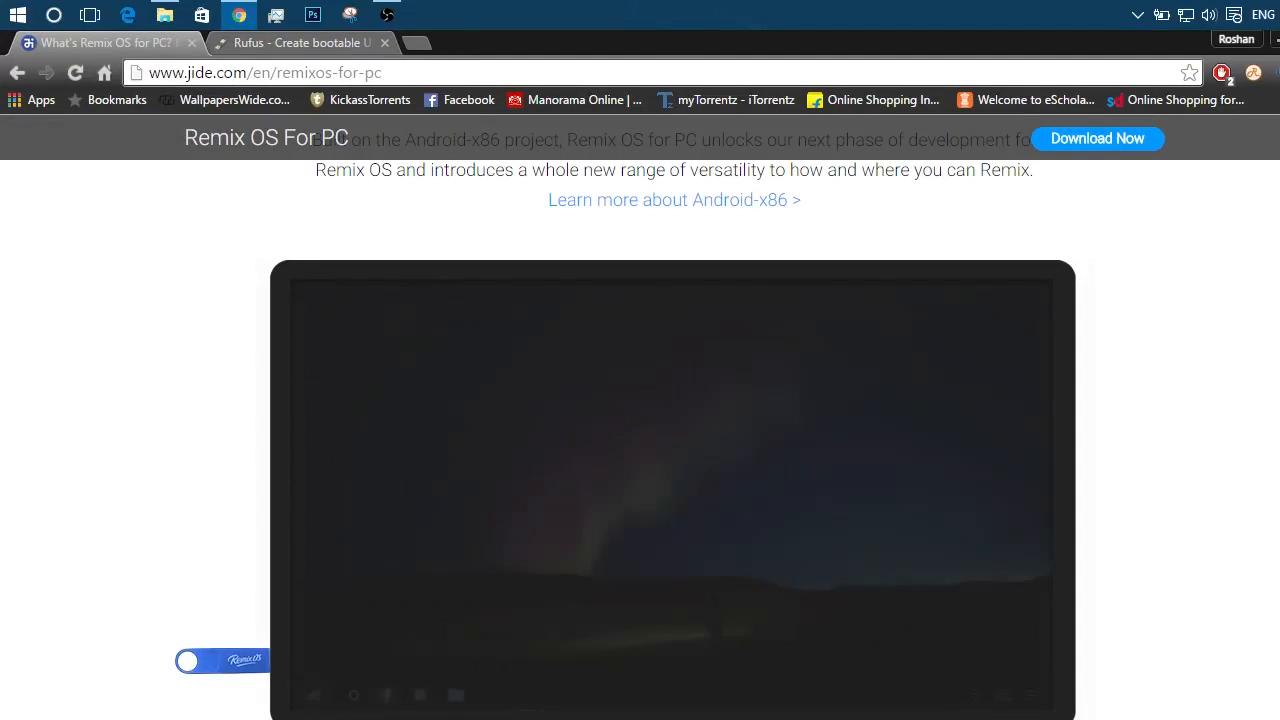
scroll("down", 3)
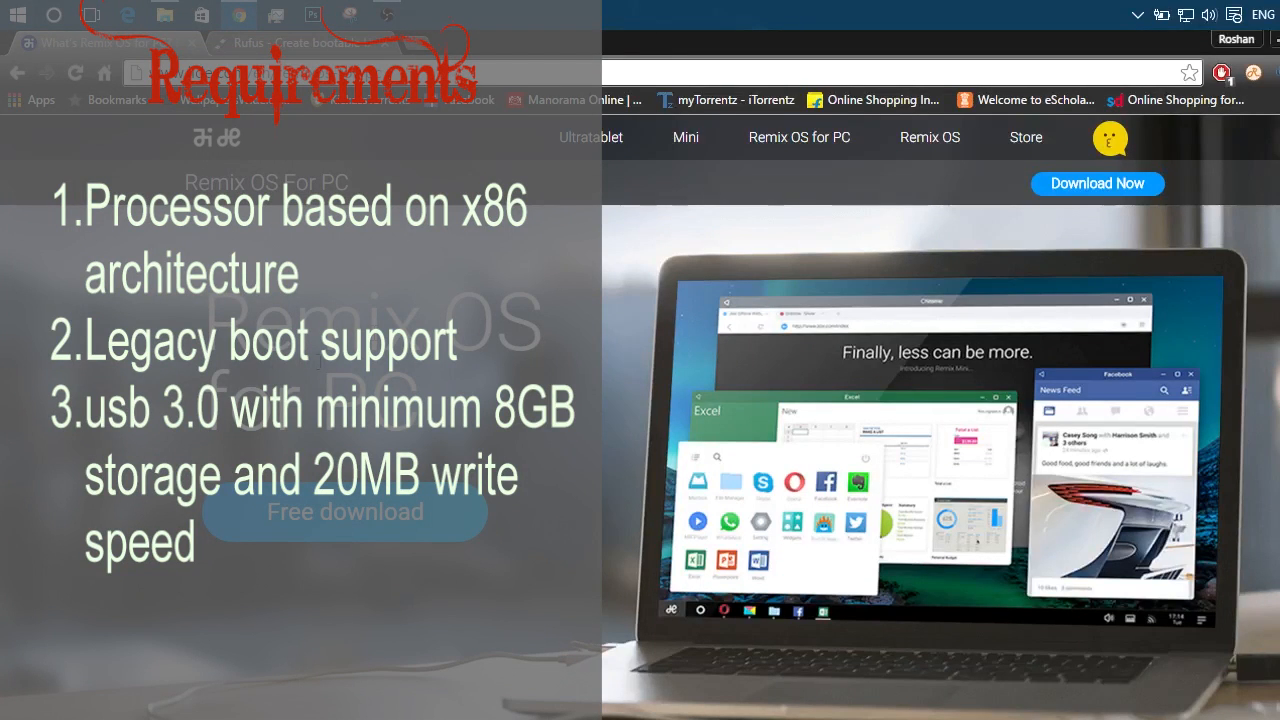
mouse_move(28, 548)
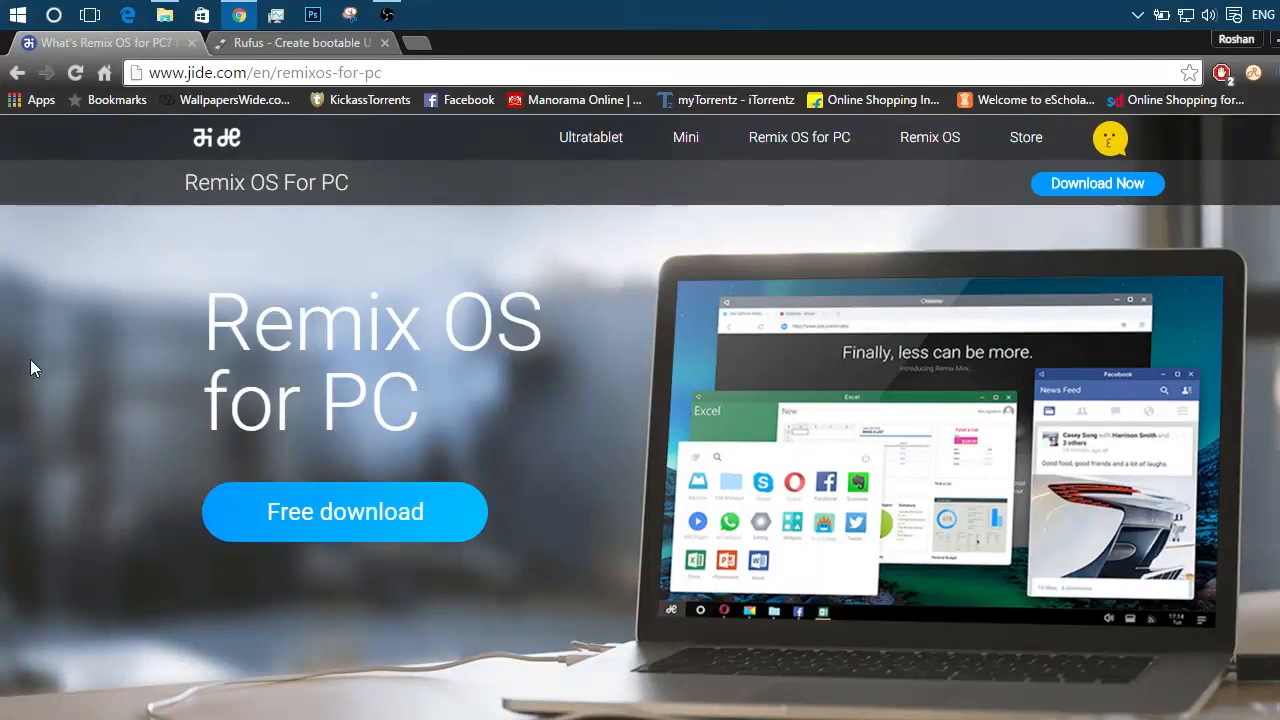
left_click(344, 512)
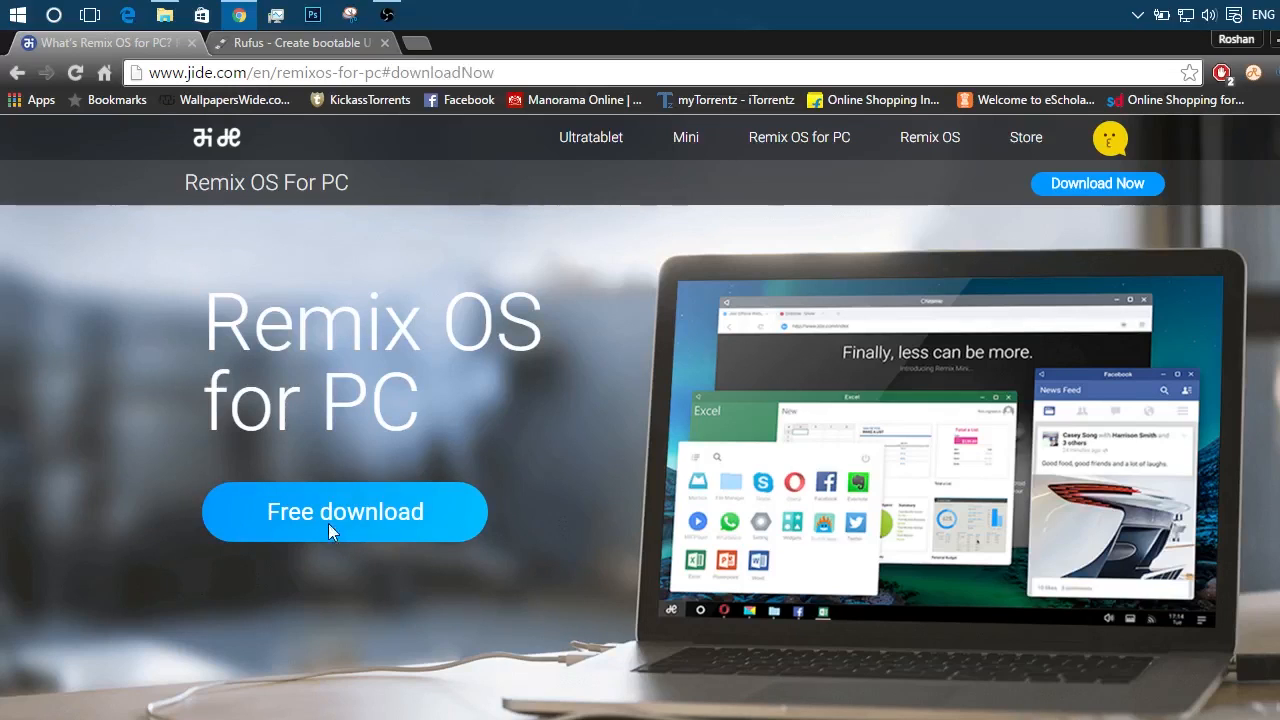
left_click(344, 512)
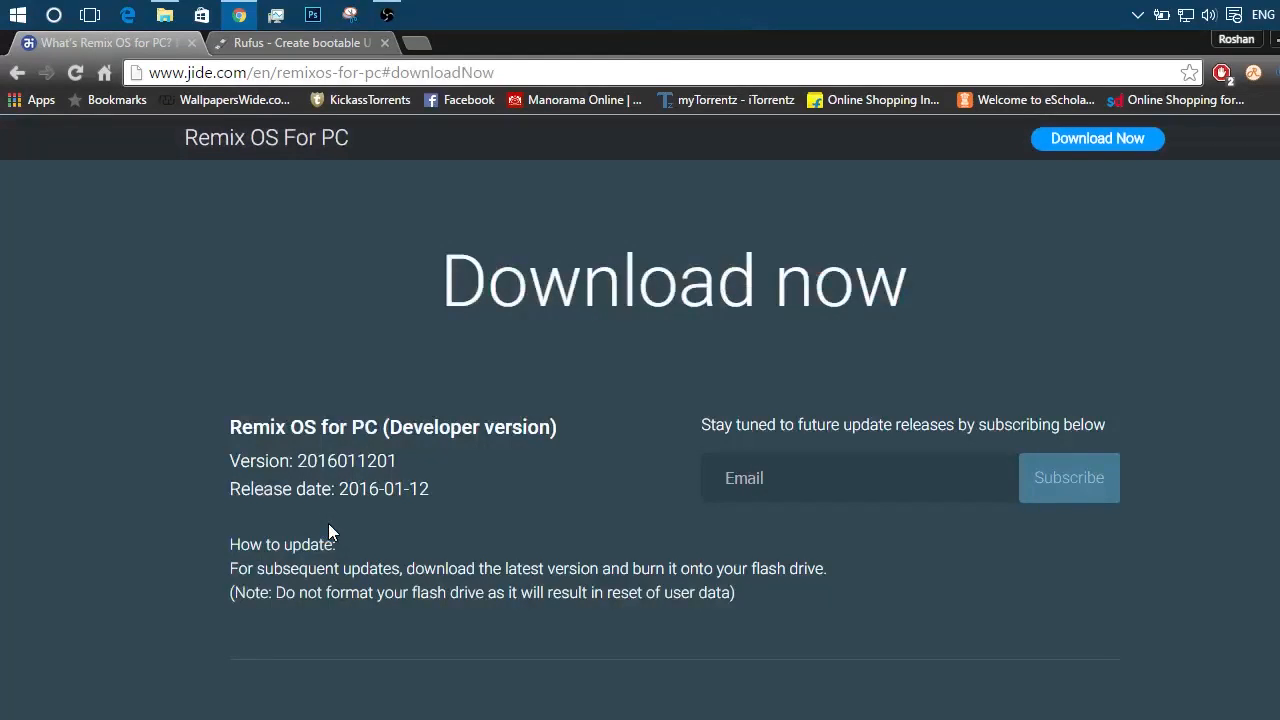
left_click(858, 476)
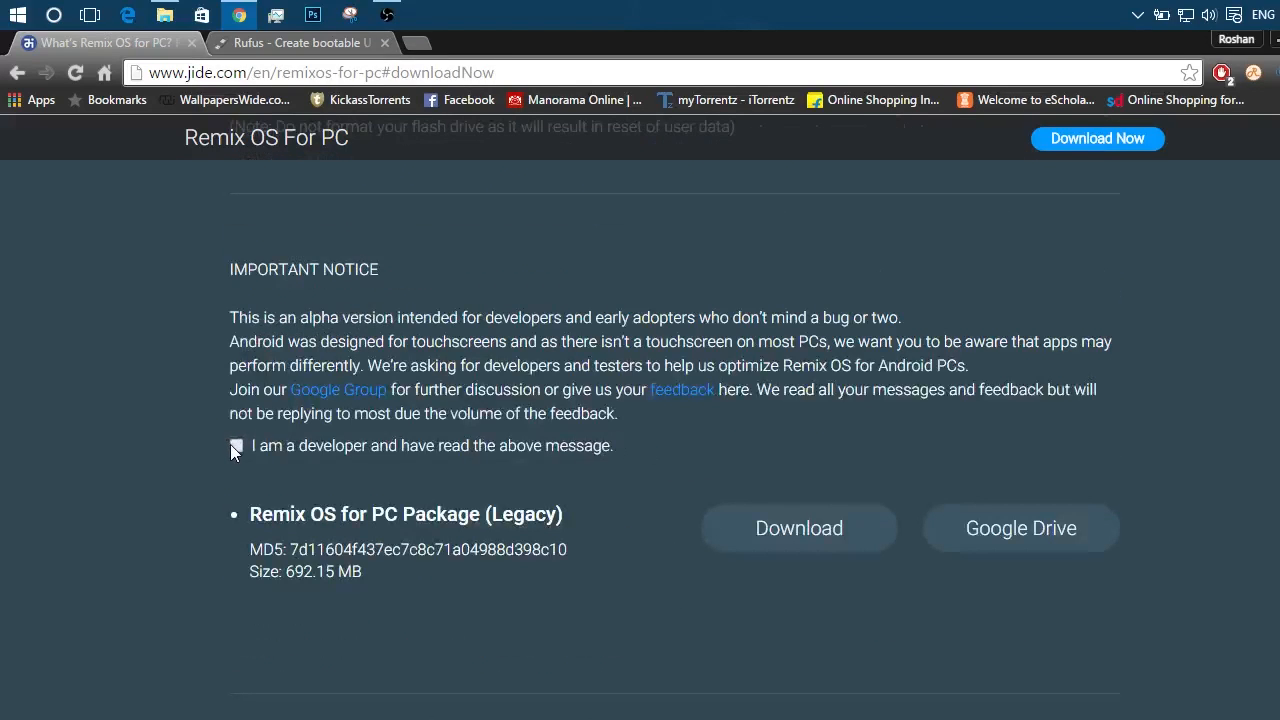
- Tick 'I am a developer and have read the above message' to enable the Legacy download options
left_click(236, 446)
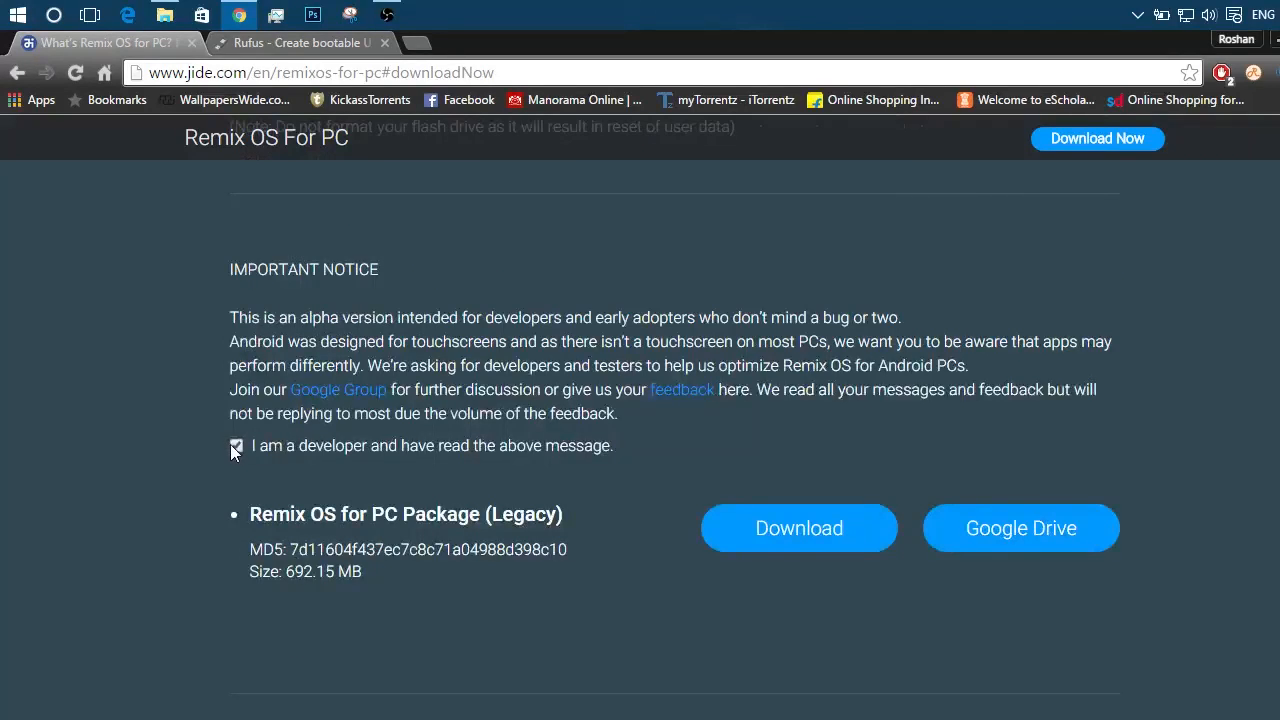
left_click(236, 444)
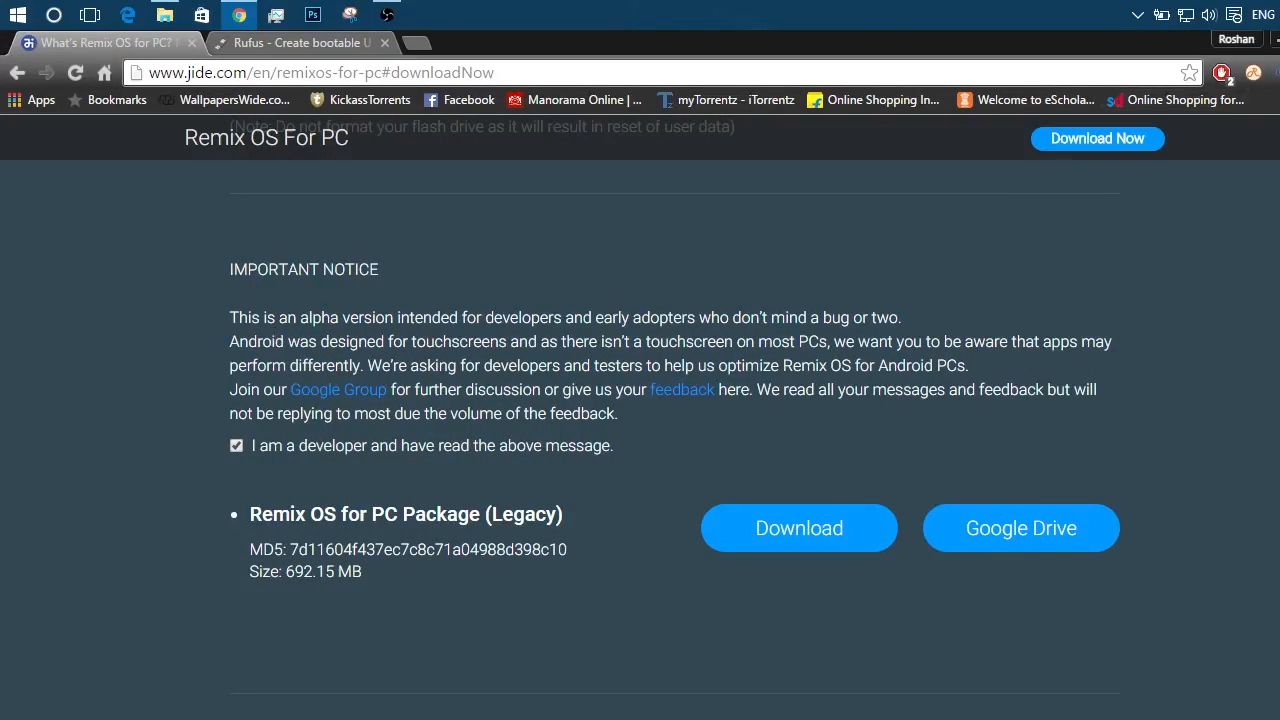